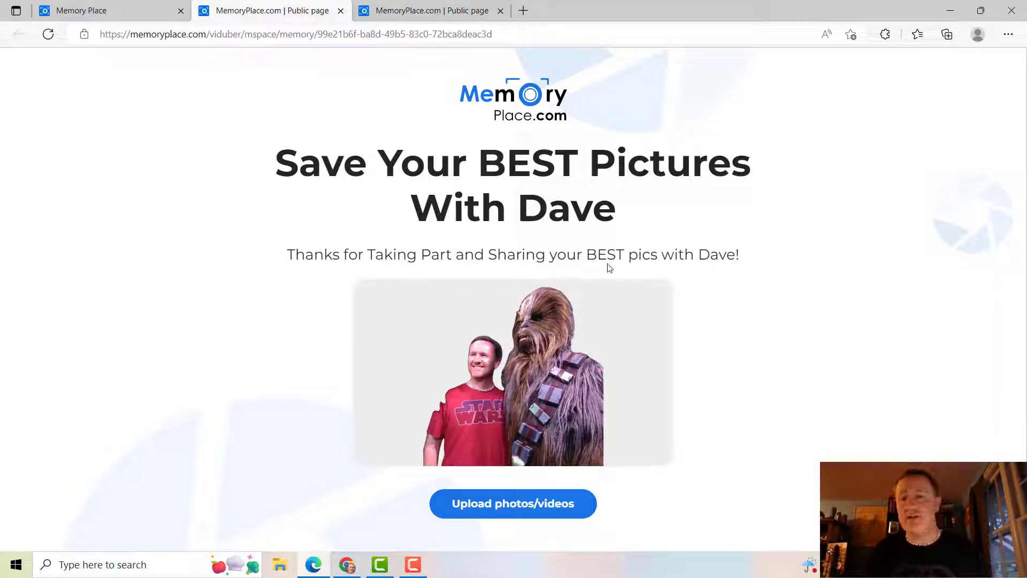
# Inspect the event title and greeting on the public event page by selecting their text.
pyautogui.doubleClick(528, 163)
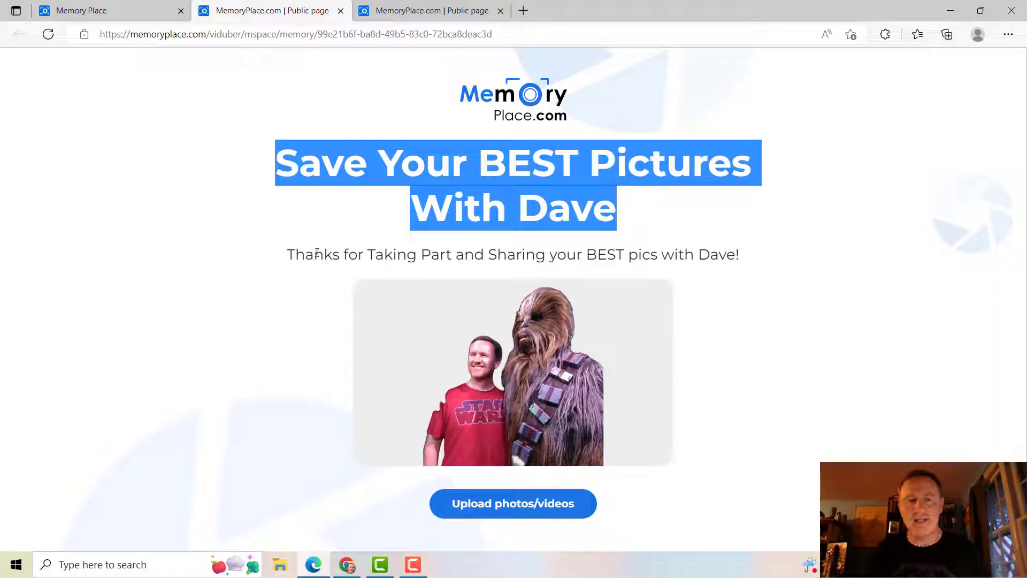
pyautogui.click(290, 254)
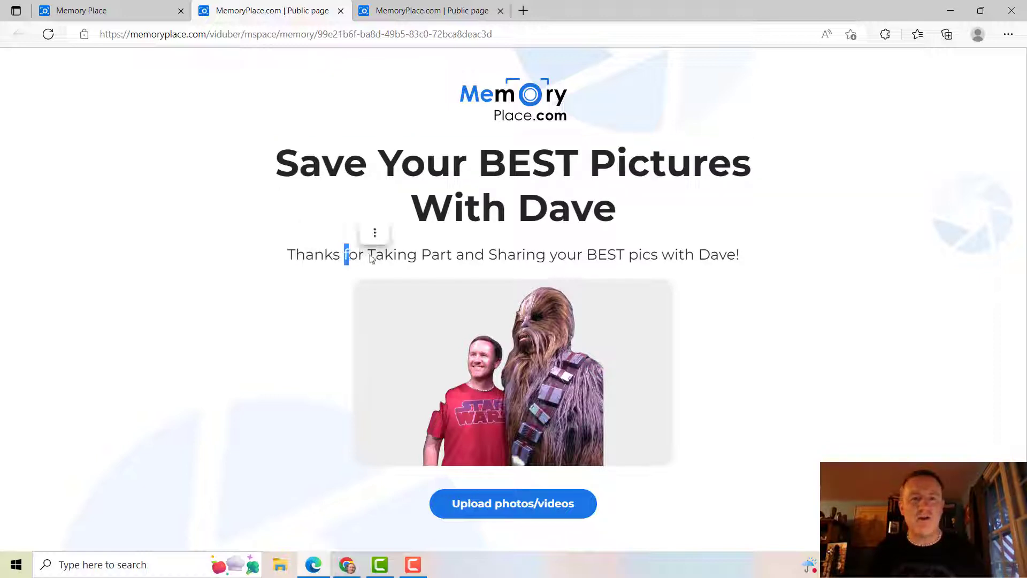
pyautogui.doubleClick(432, 254)
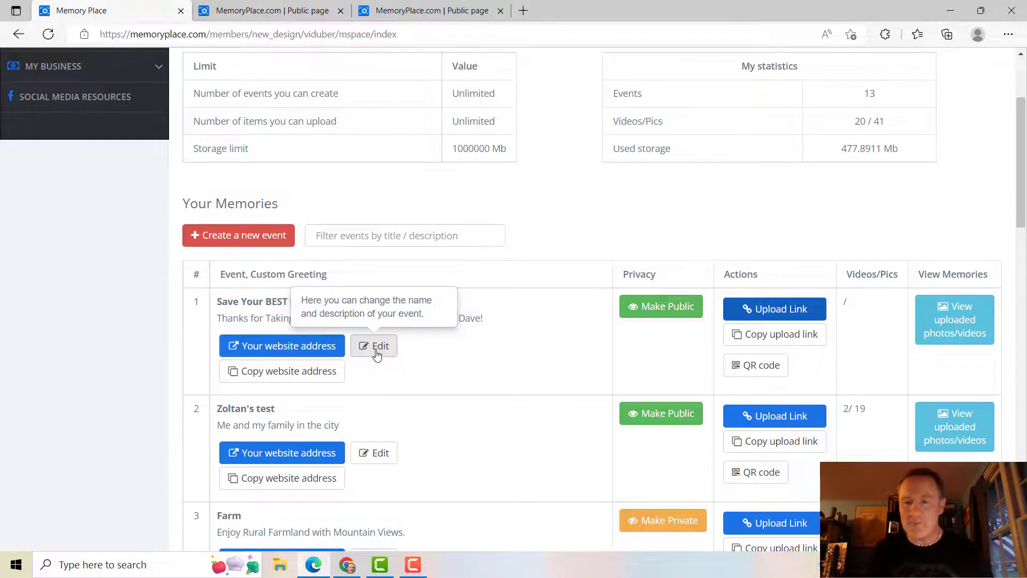
# Open the Edit form for 'Save Your BEST Pictures With Dave' in Your Memories.
pyautogui.click(373, 345)
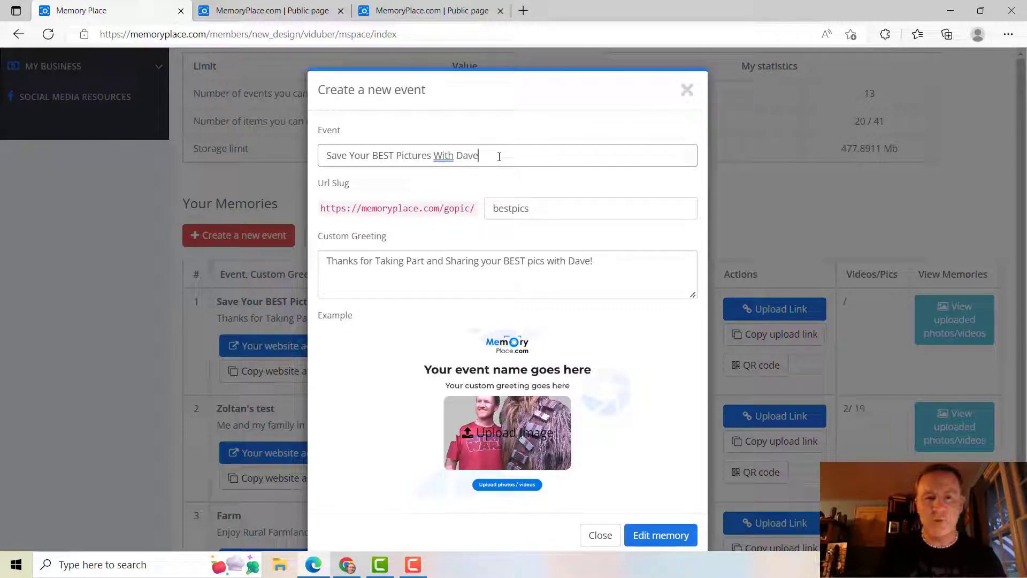
# Append 'From The Event' to the event name and insert 'from the event' before 'with Dave!'.
pyautogui.write('From th')
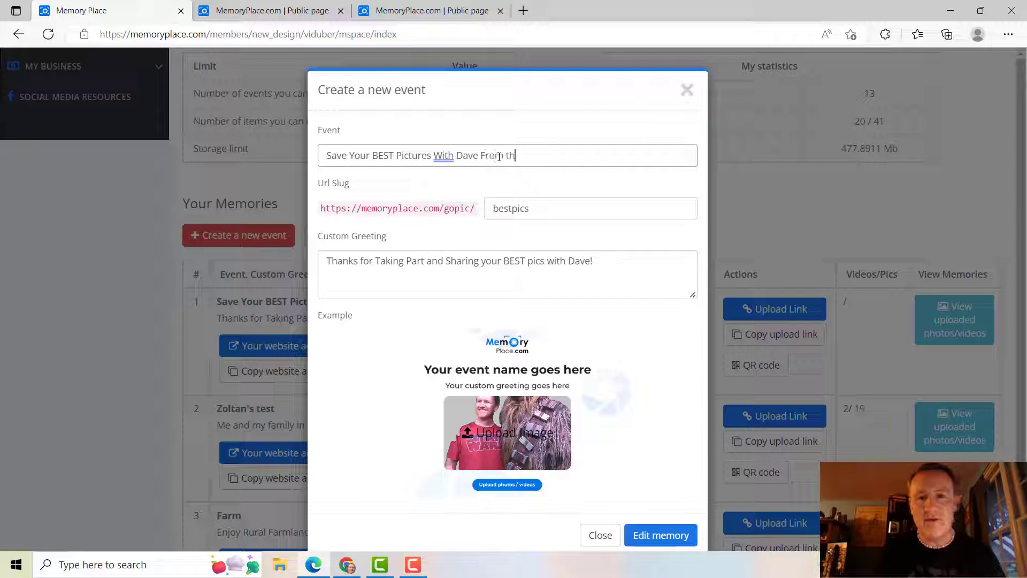
pyautogui.press('Backspace')
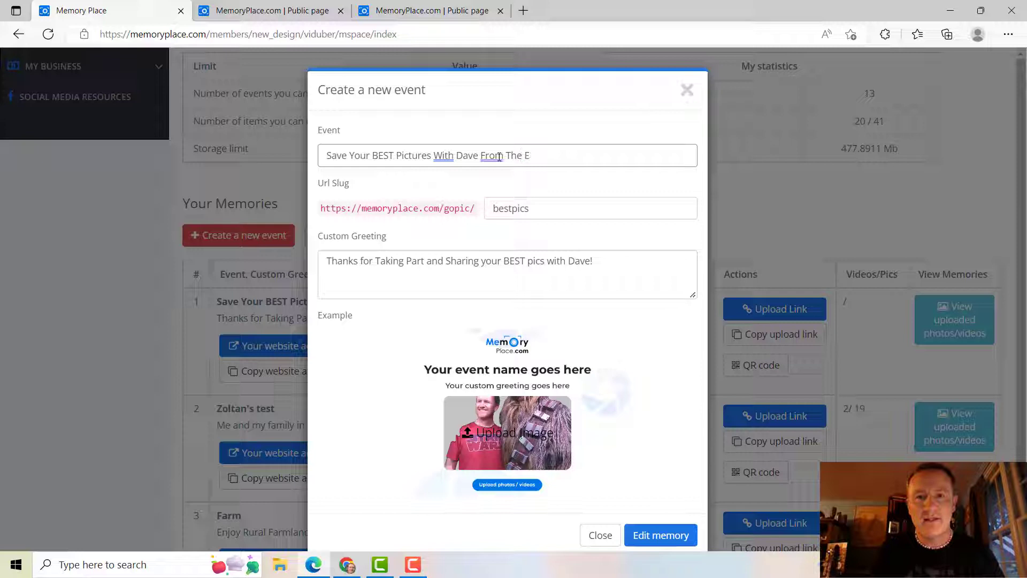
pyautogui.write('vent')
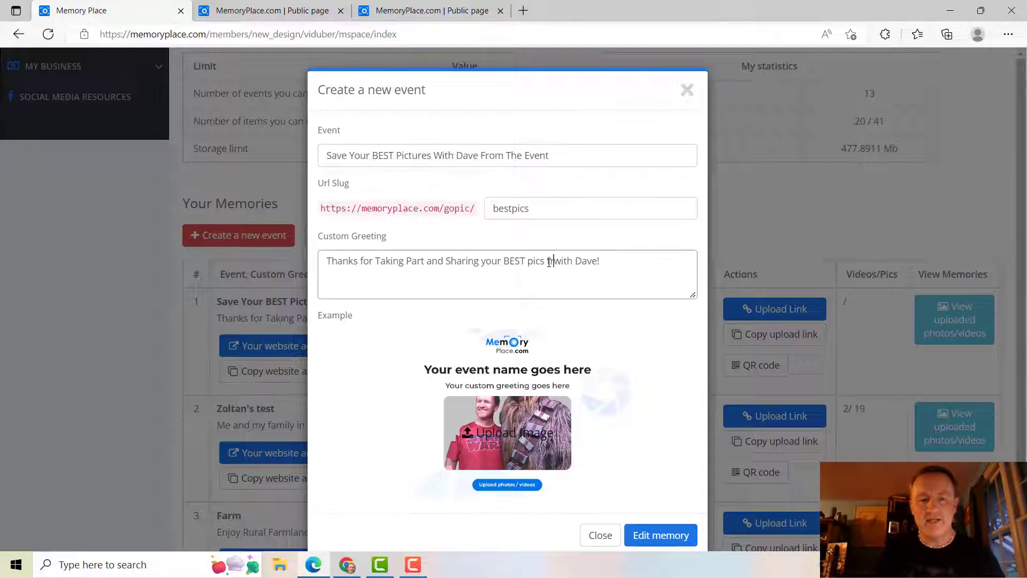
pyautogui.write('from the evn4')
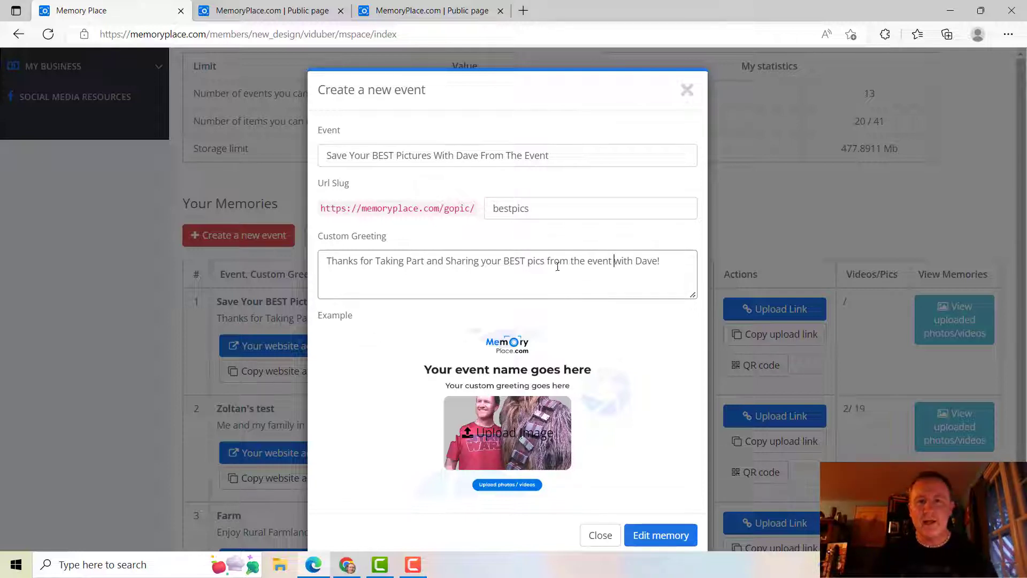
pyautogui.moveTo(448, 267)
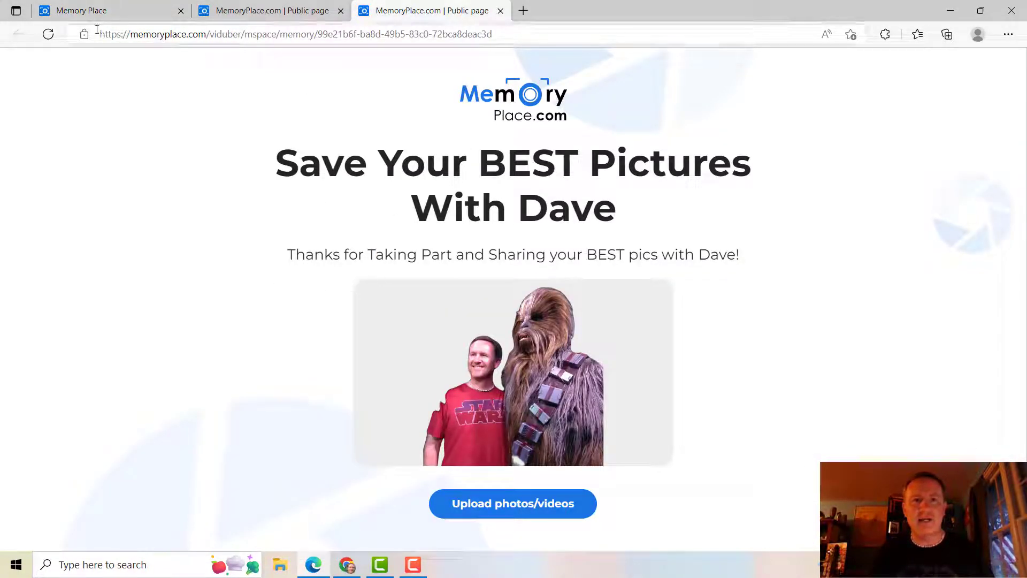
# Refresh the public page to check the updated title and greeting, then return to the dashboard.
pyautogui.click(47, 35)
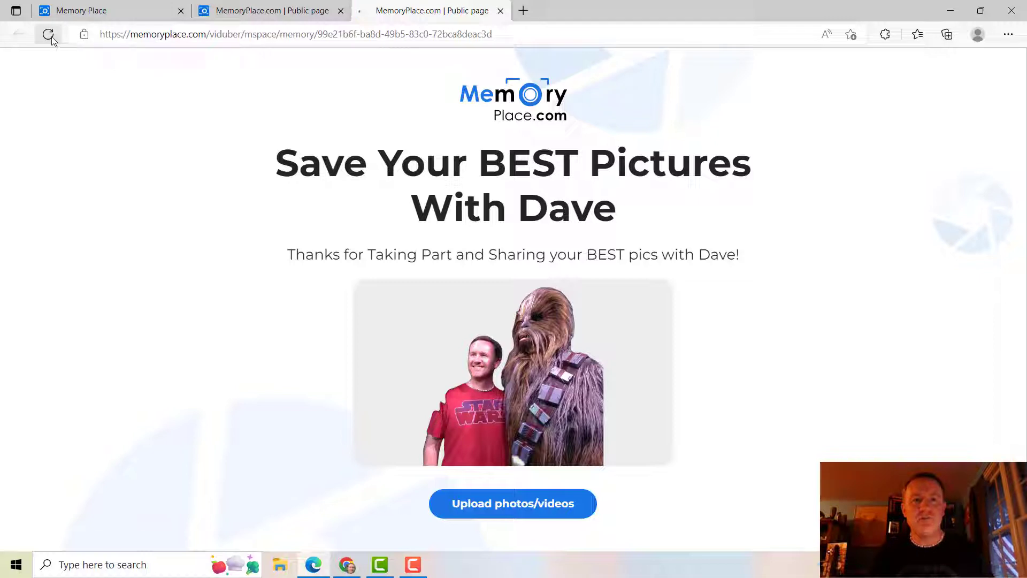
pyautogui.click(48, 35)
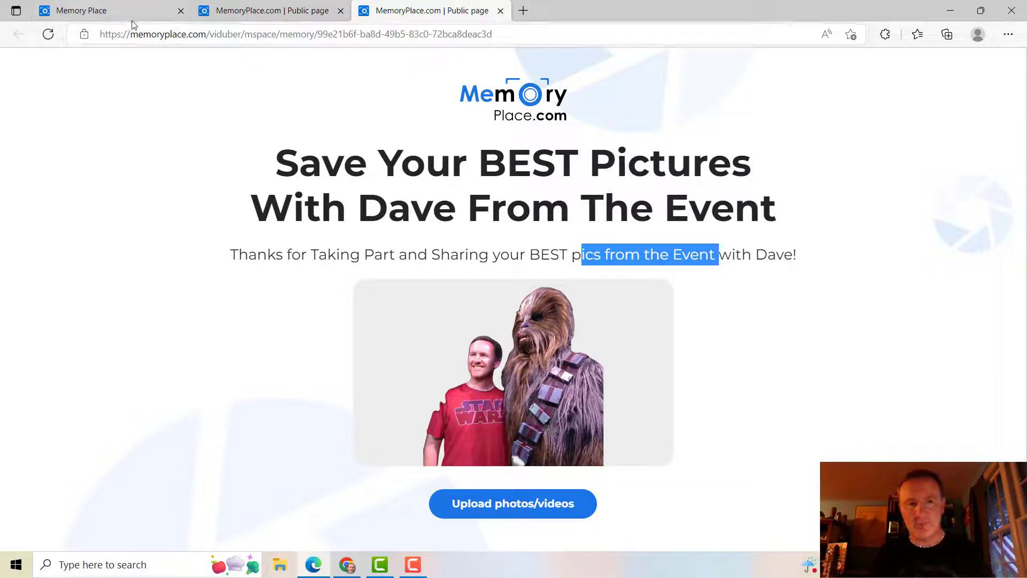
pyautogui.click(92, 11)
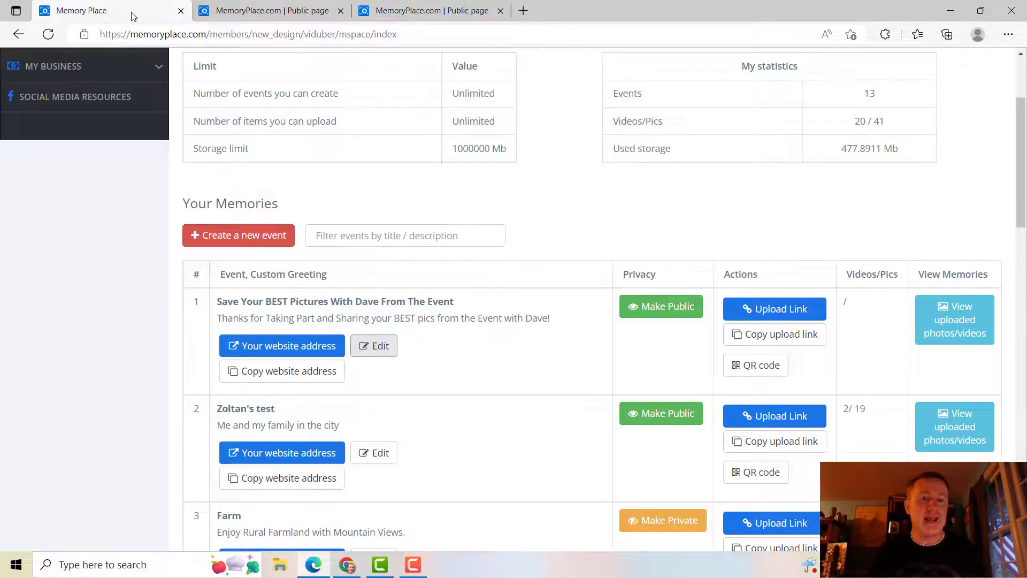